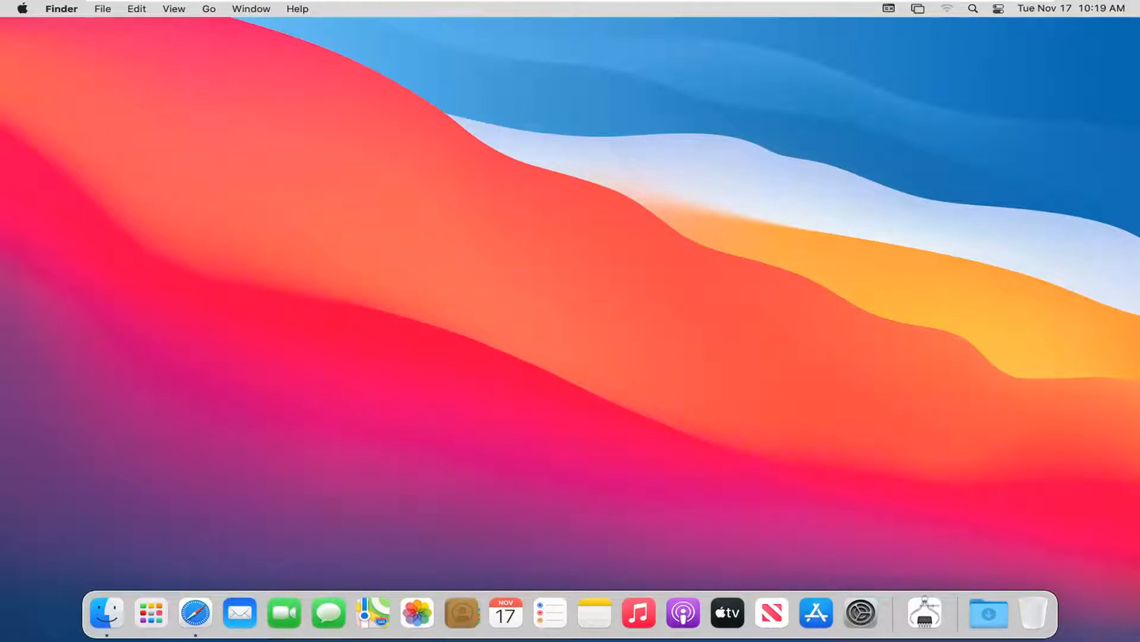
mouse_move(795, 176)
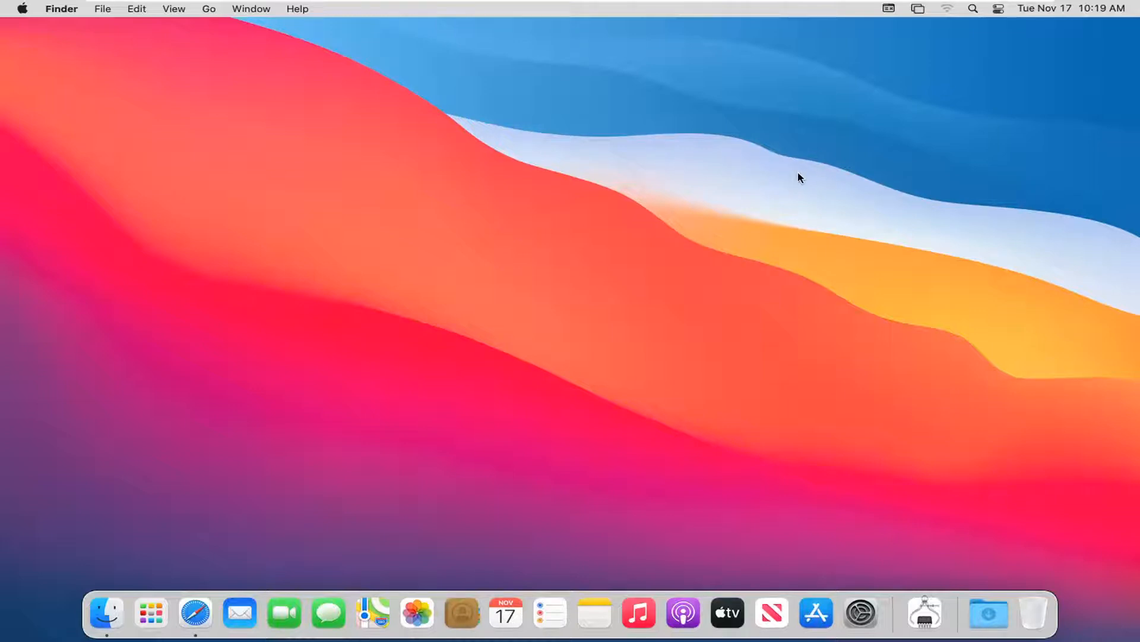
mouse_move(912, 104)
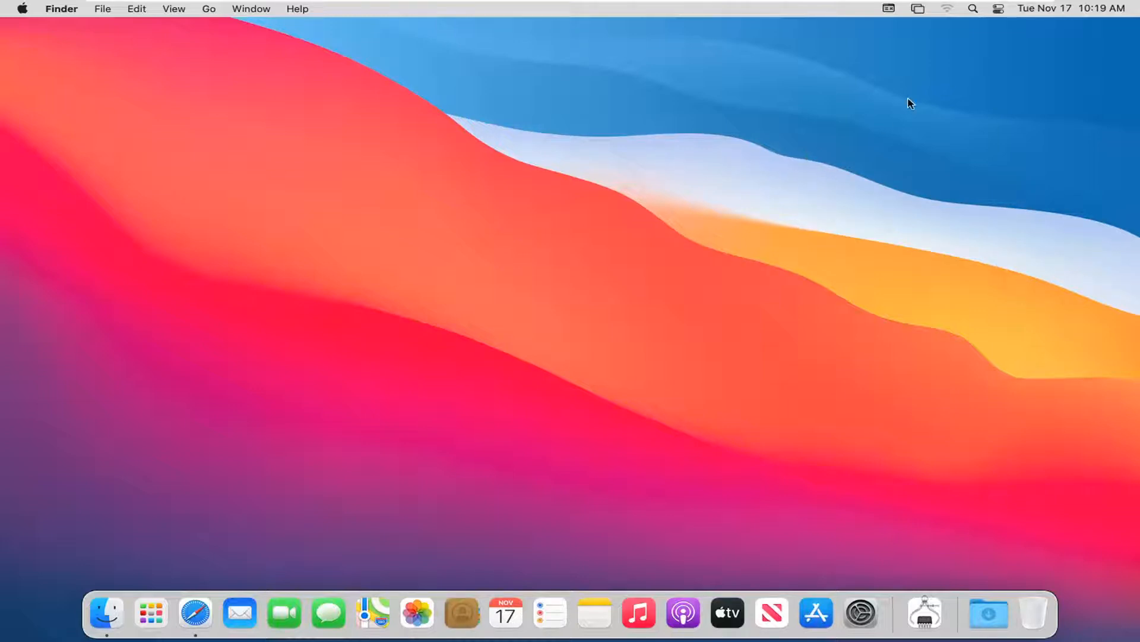
mouse_move(982, 23)
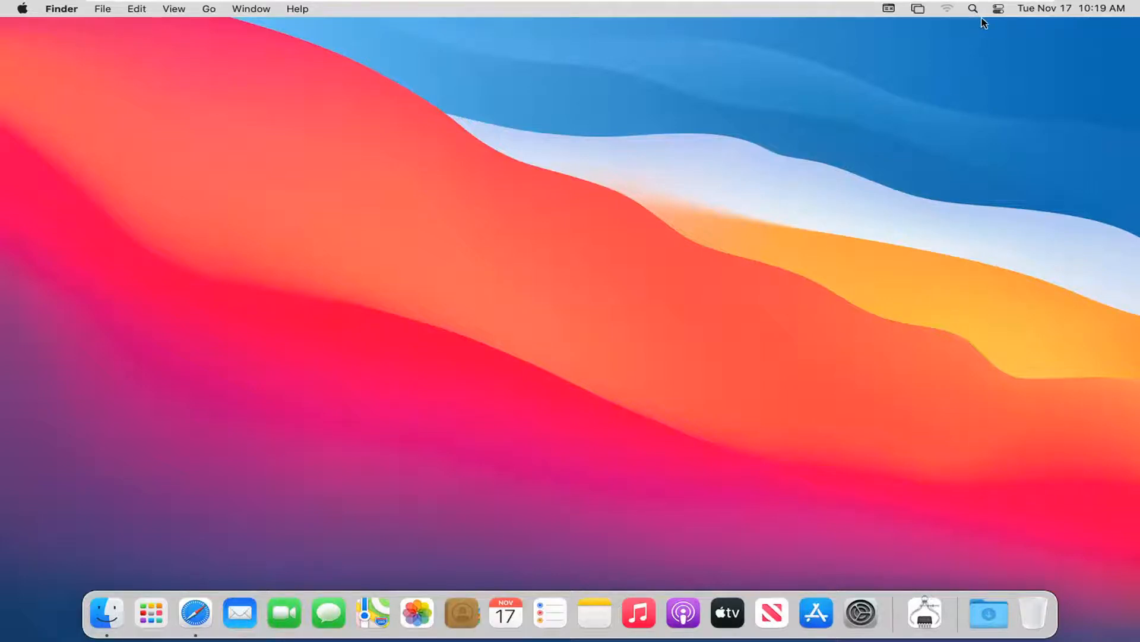
Bring up Spotlight Search from the menu-bar magnifying glass, with an empty query field.
left_click(973, 9)
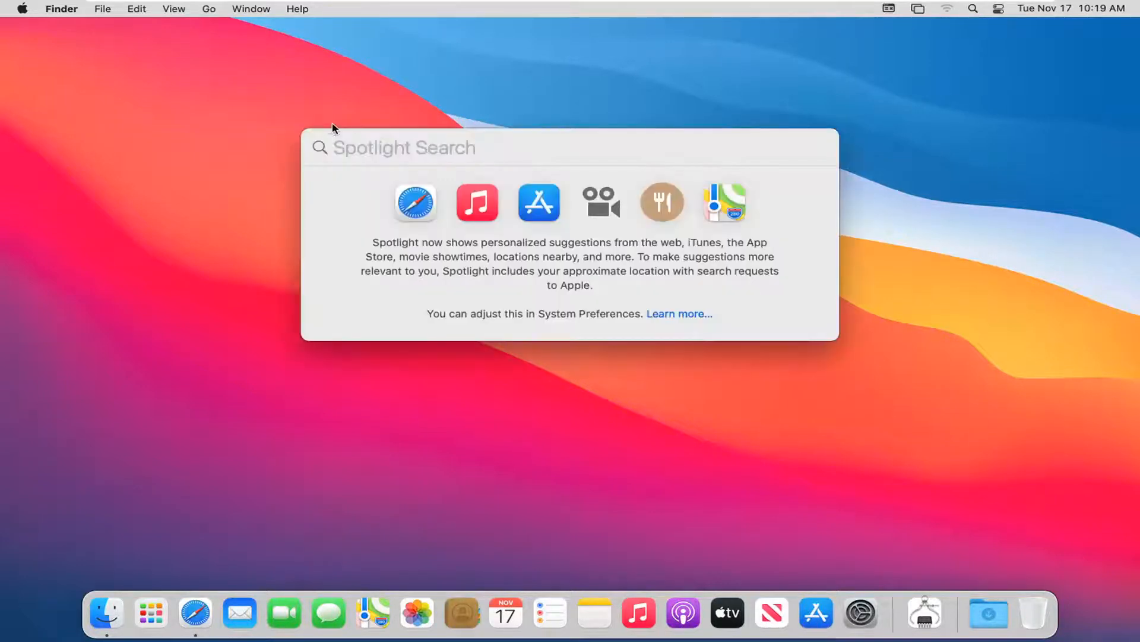
mouse_move(442, 151)
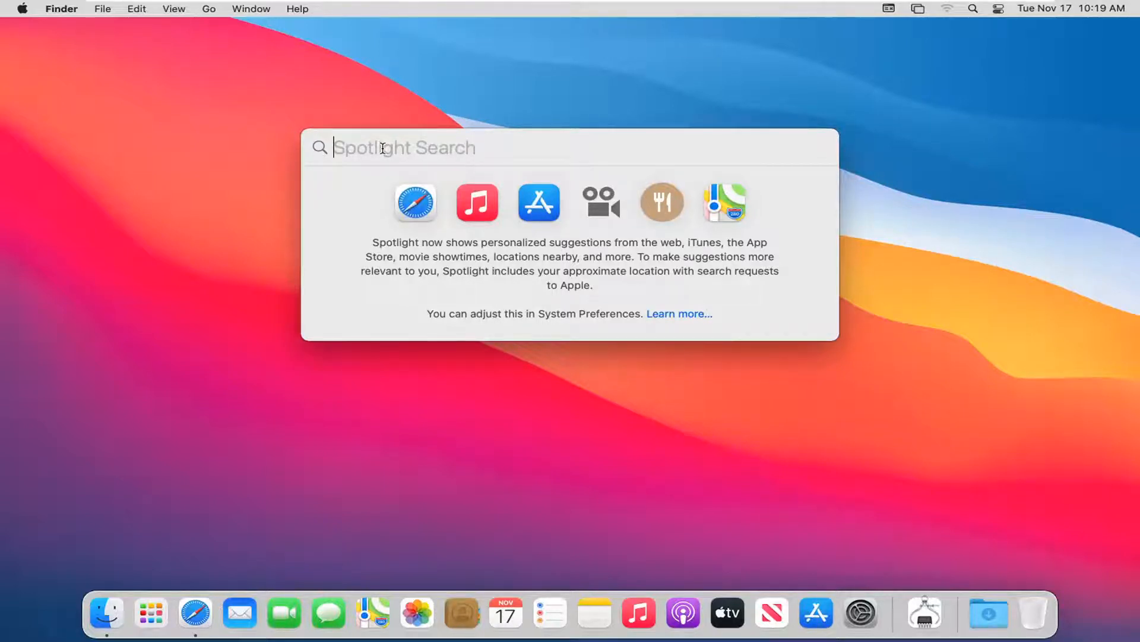
Search Spotlight for 'documents' and browse the results down to the Related Searches section.
type("documents")
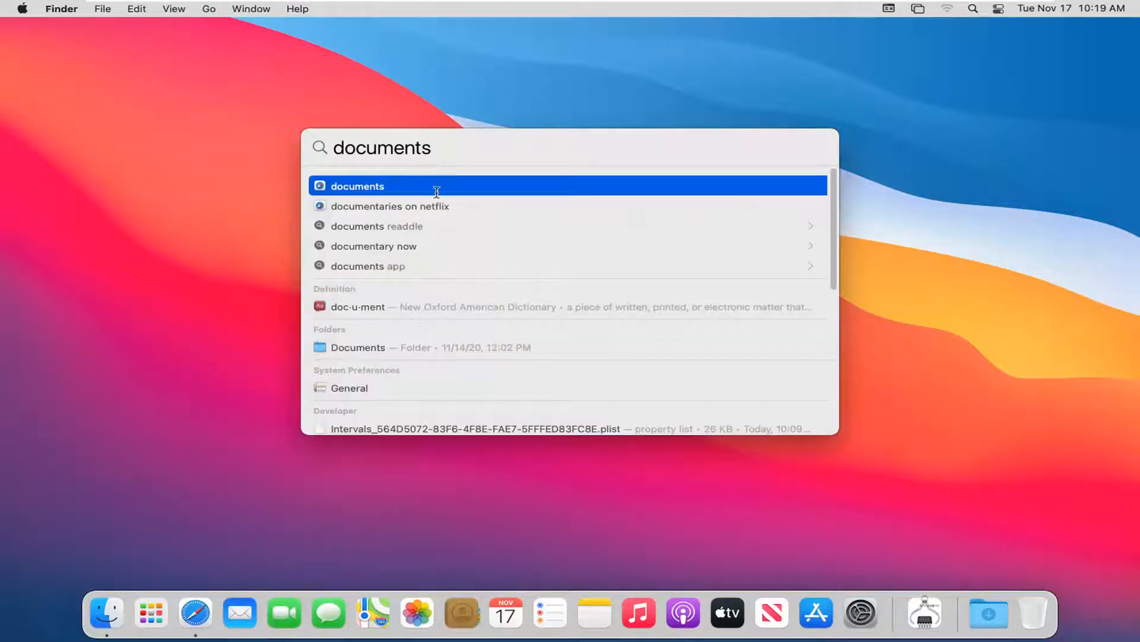
mouse_move(370, 311)
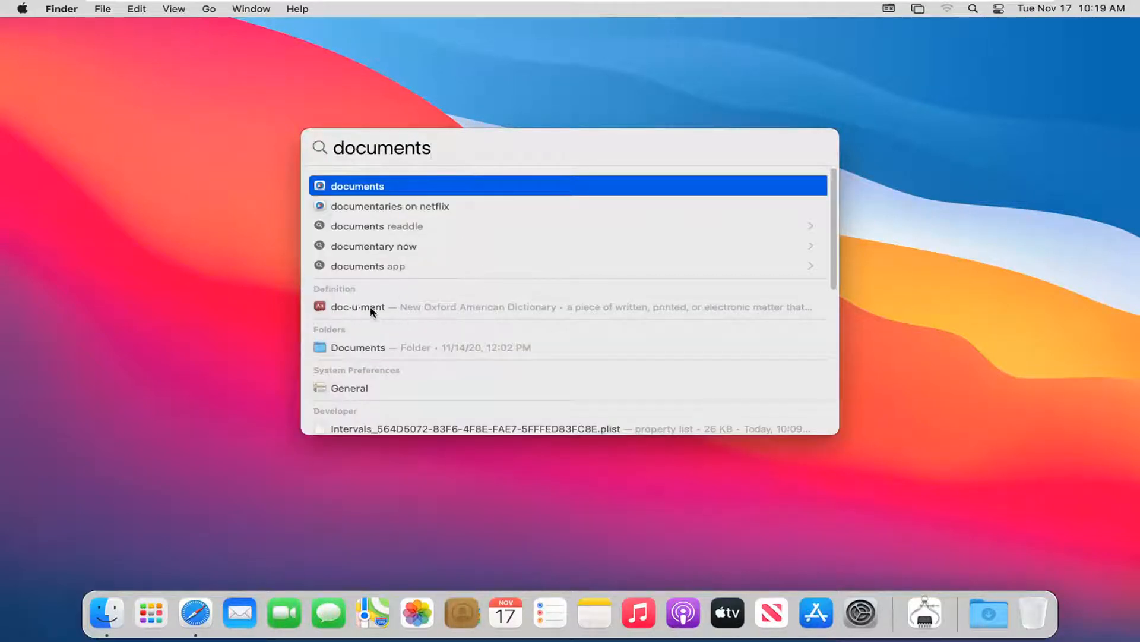
mouse_move(333, 384)
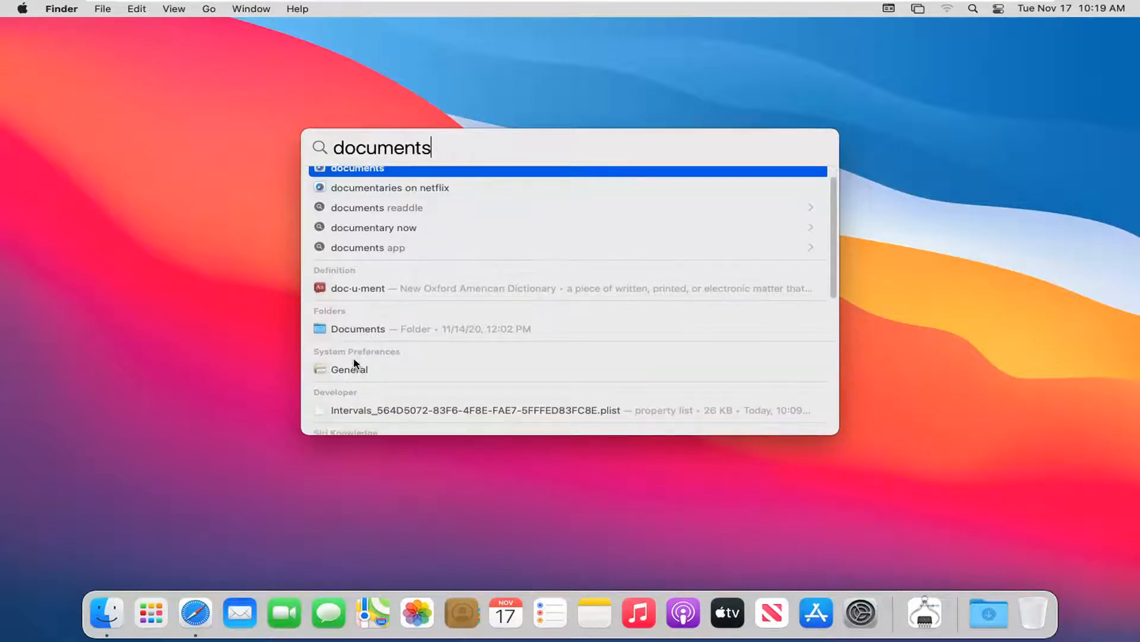
scroll("down", 3)
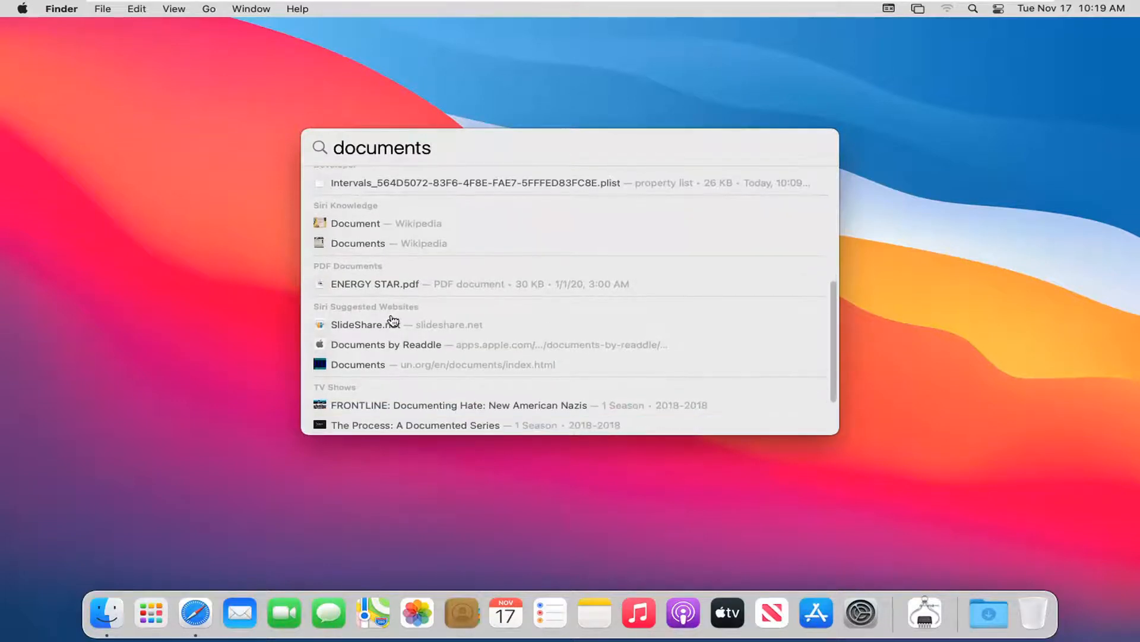
scroll("down", 3)
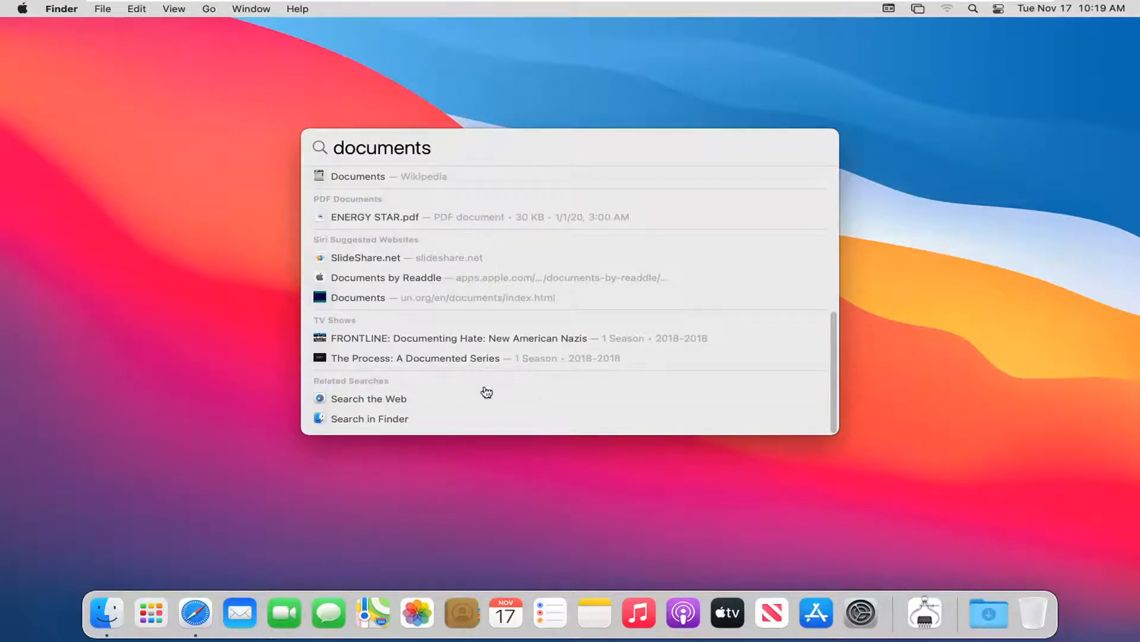
mouse_move(394, 342)
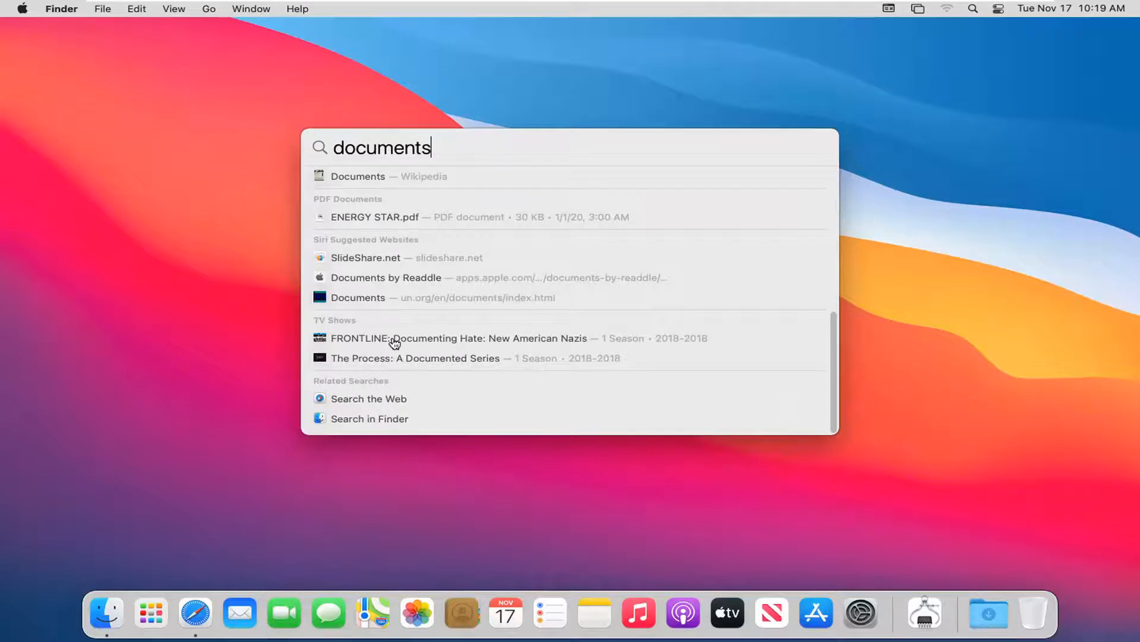
mouse_move(338, 403)
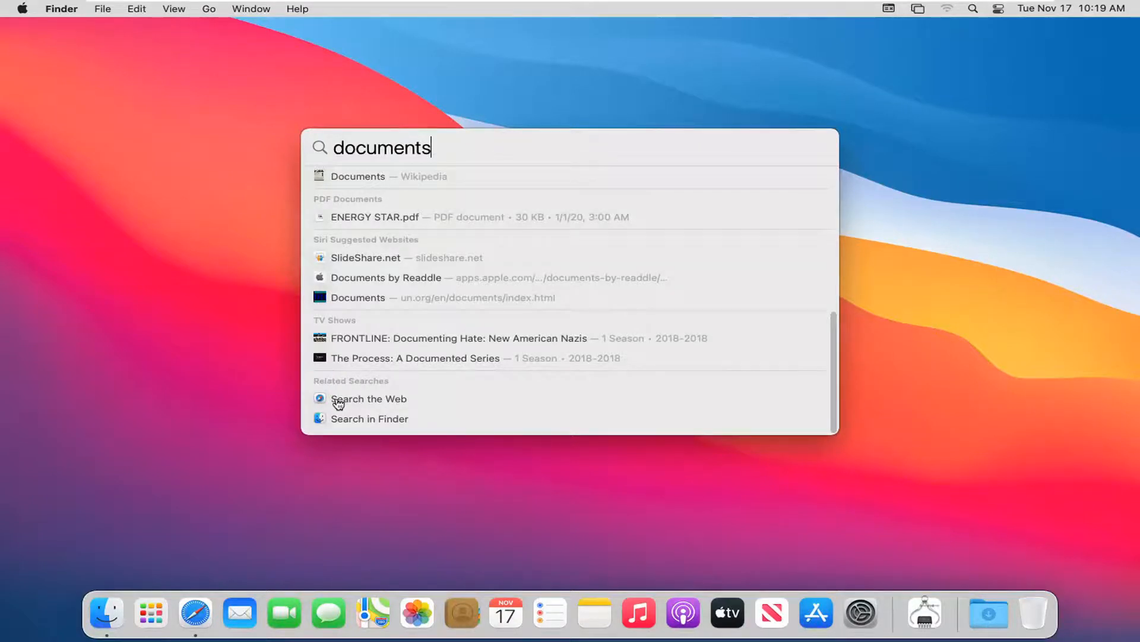
mouse_move(349, 423)
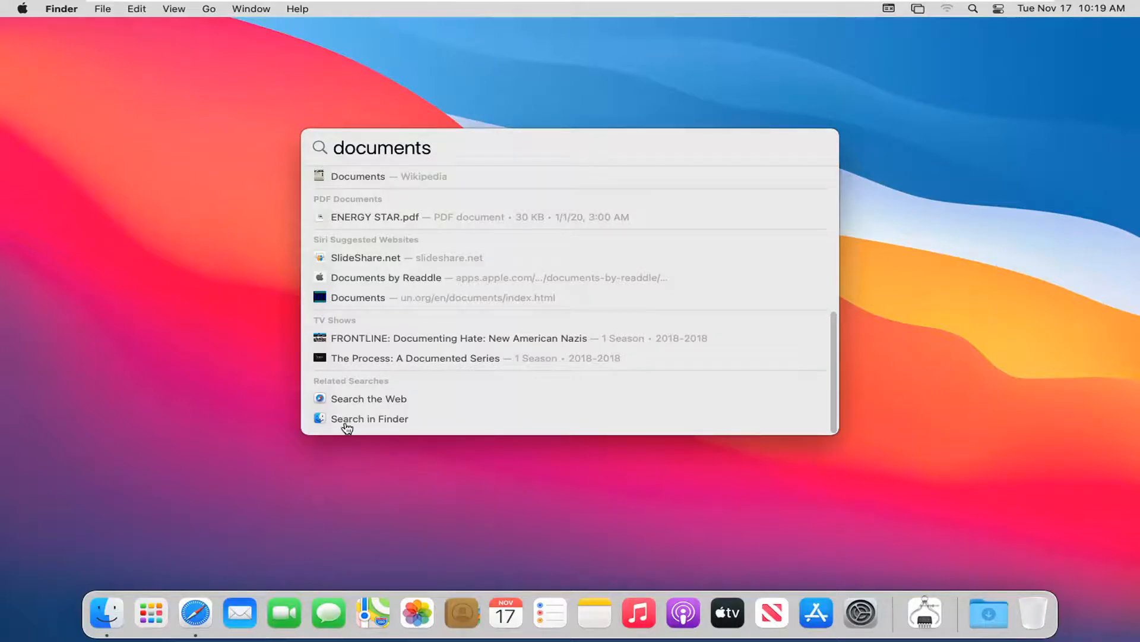
Dismiss Spotlight so the documents search is handed over to Finder.
key("Escape")
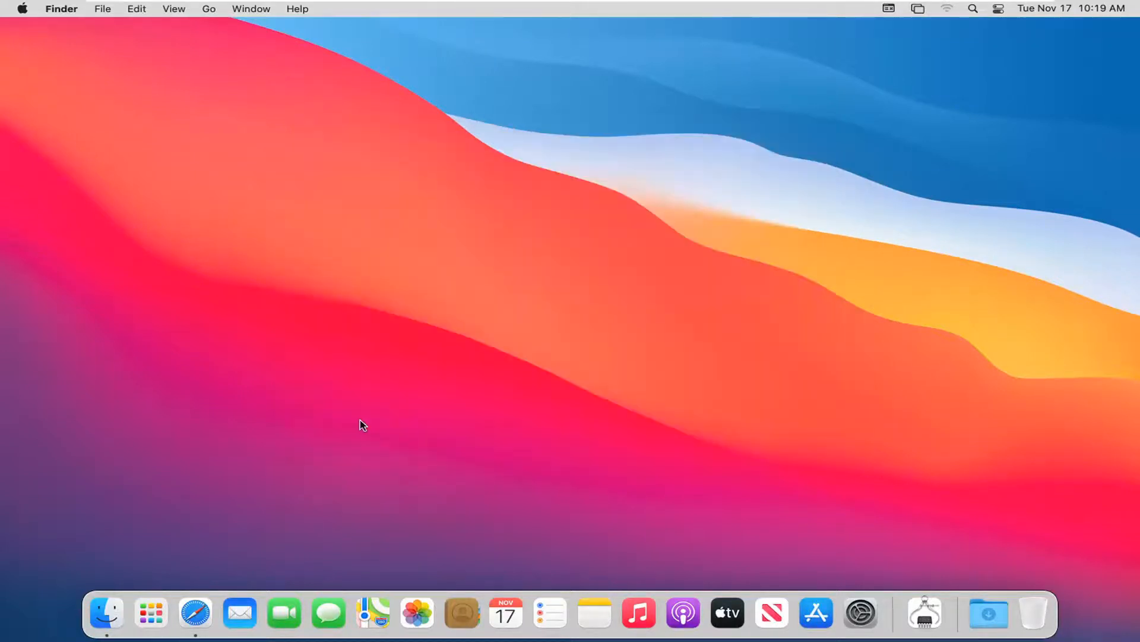
mouse_move(370, 407)
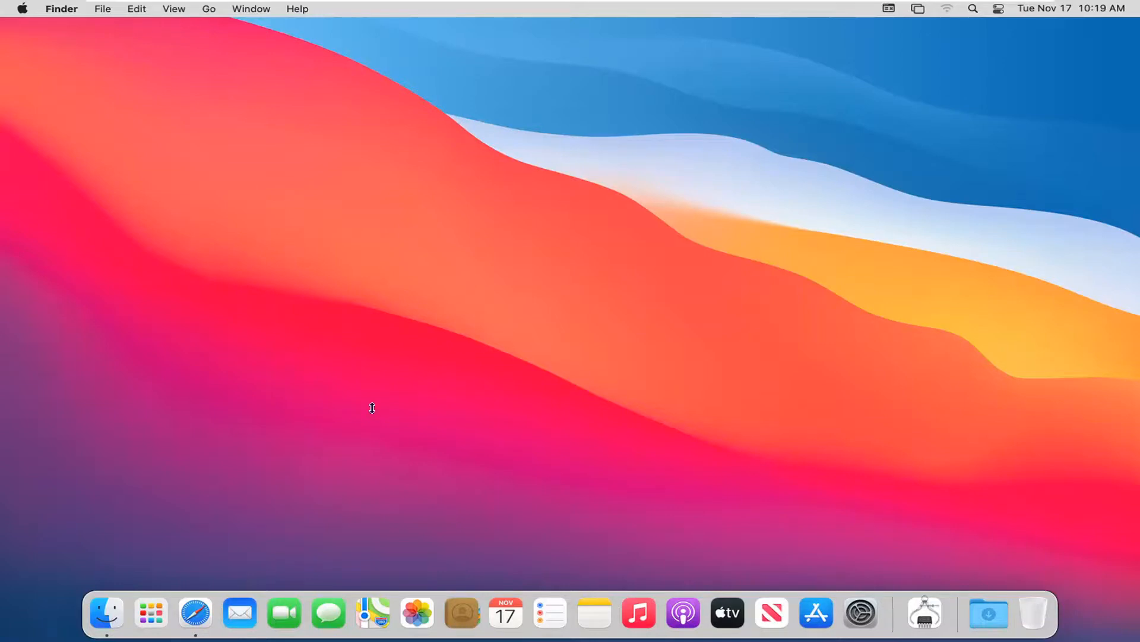
mouse_move(328, 407)
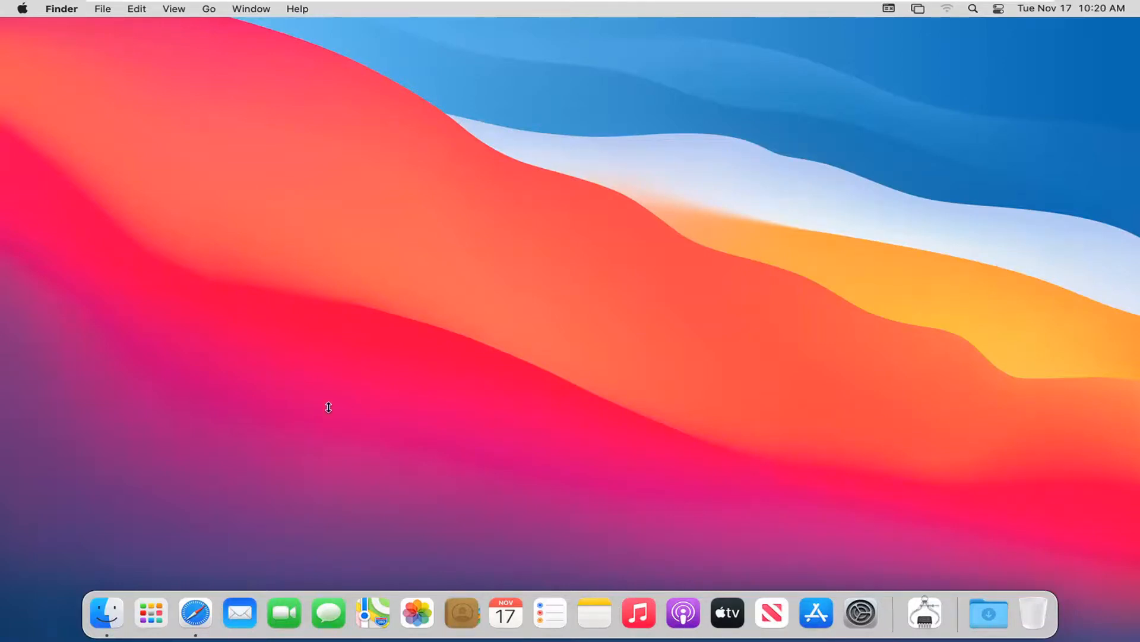
mouse_move(963, 100)
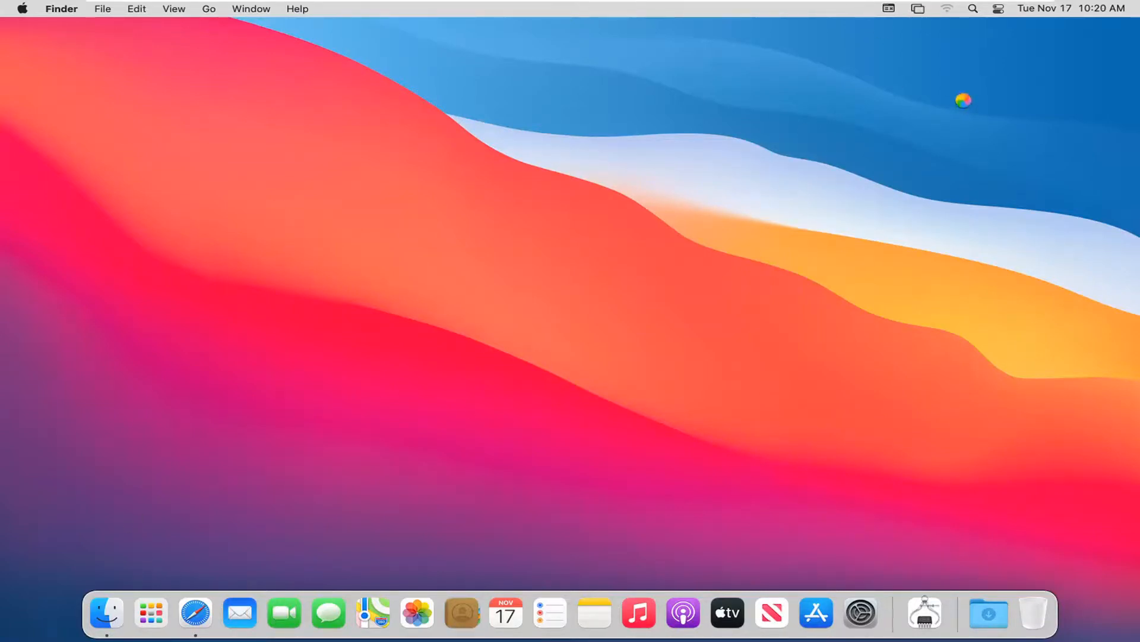
mouse_move(123, 578)
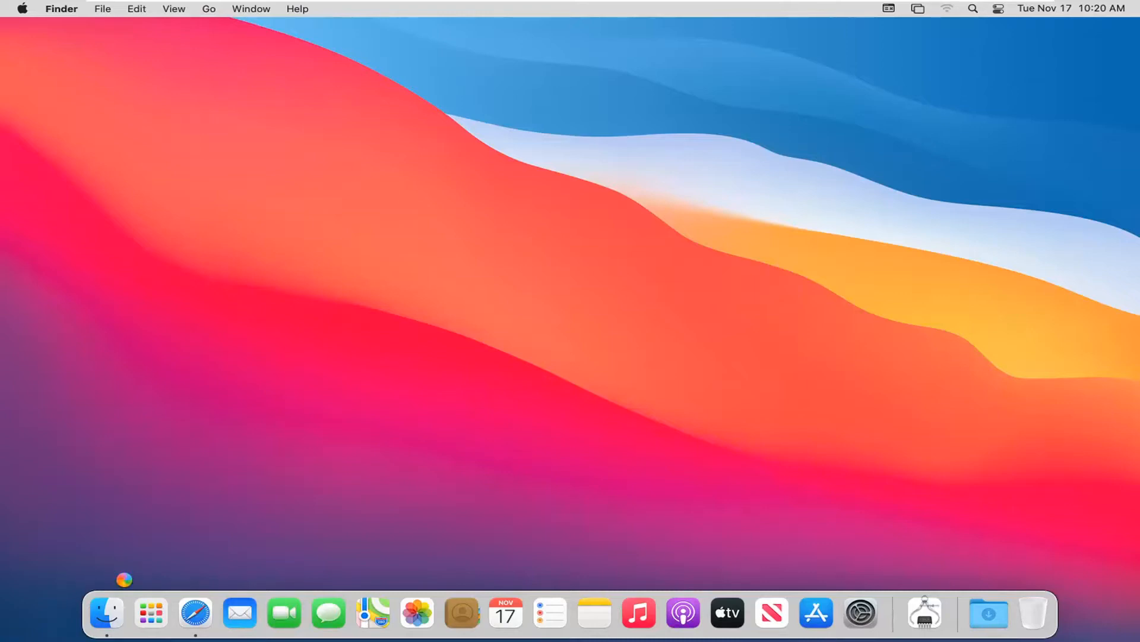
mouse_move(308, 452)
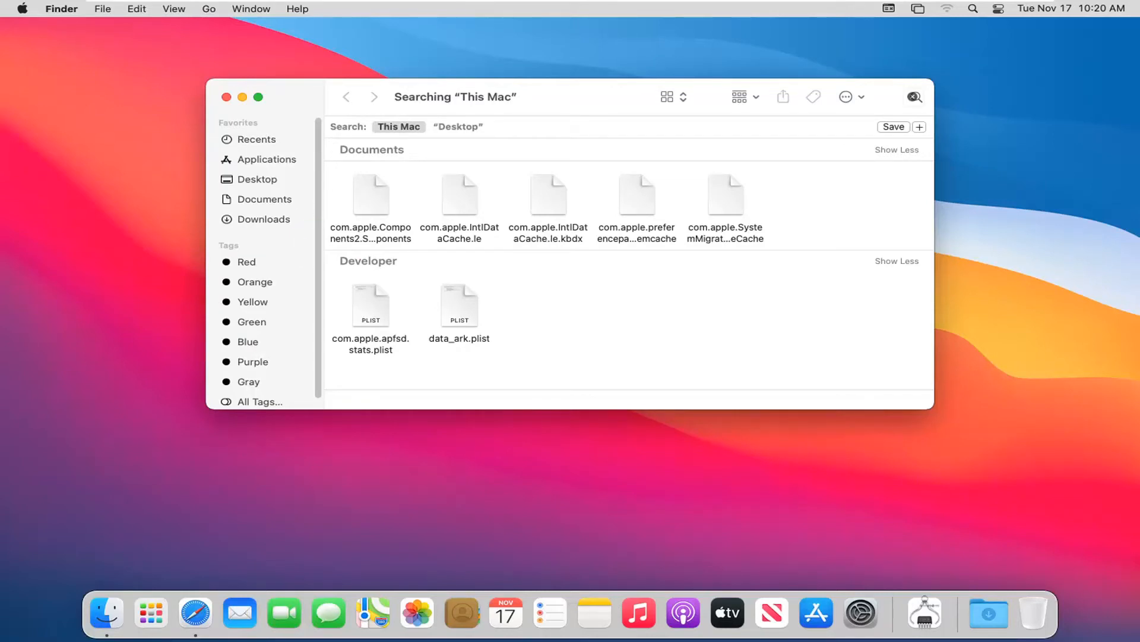
Search Finder for 'documents' across This Mac, listing matching folders and files.
type("documents")
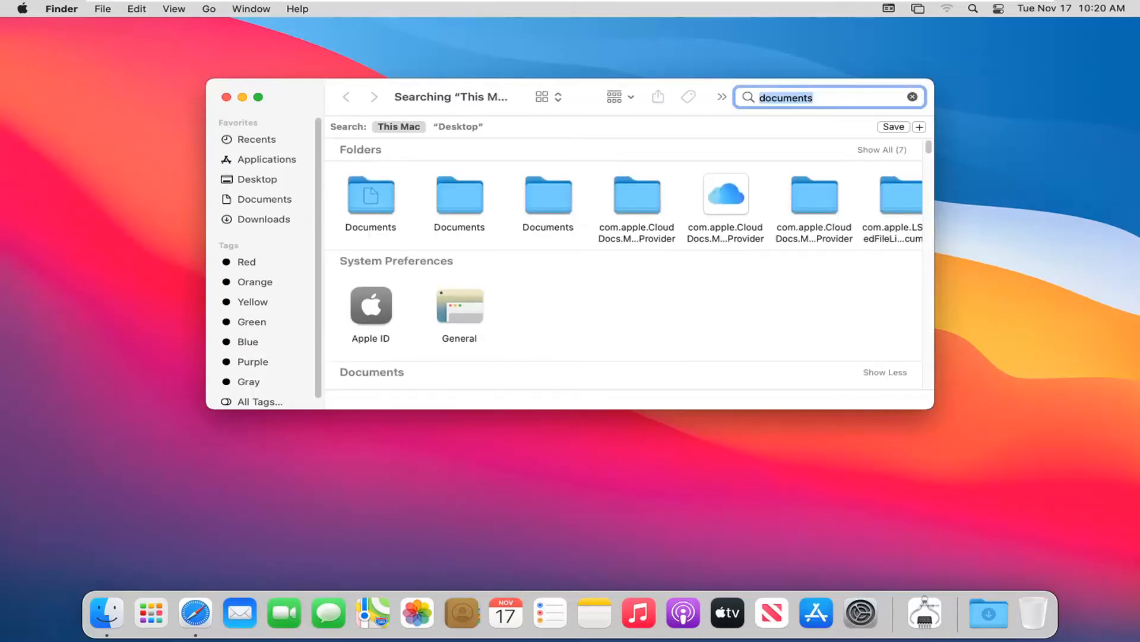